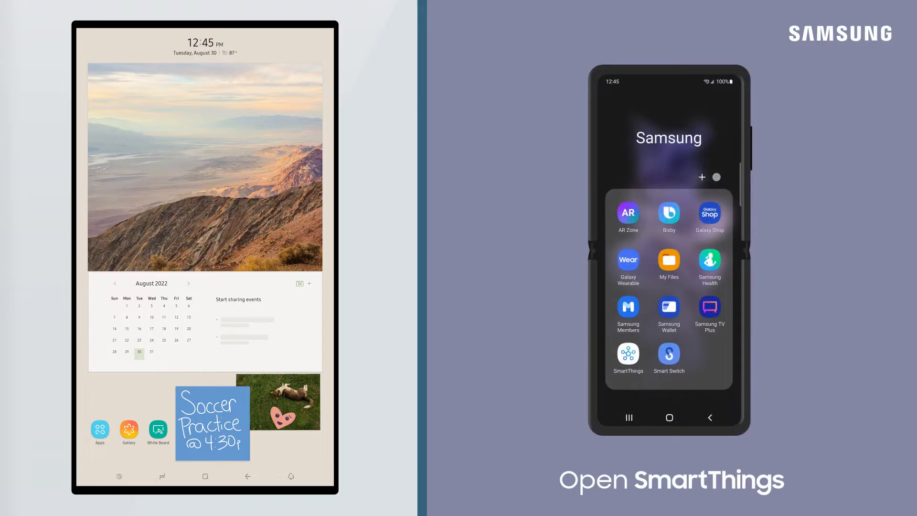
- Launch SmartThings on the phone and show the Devices list with the kitchen refrigerator
{"action": "left_click", "coordinate": [628, 357]}
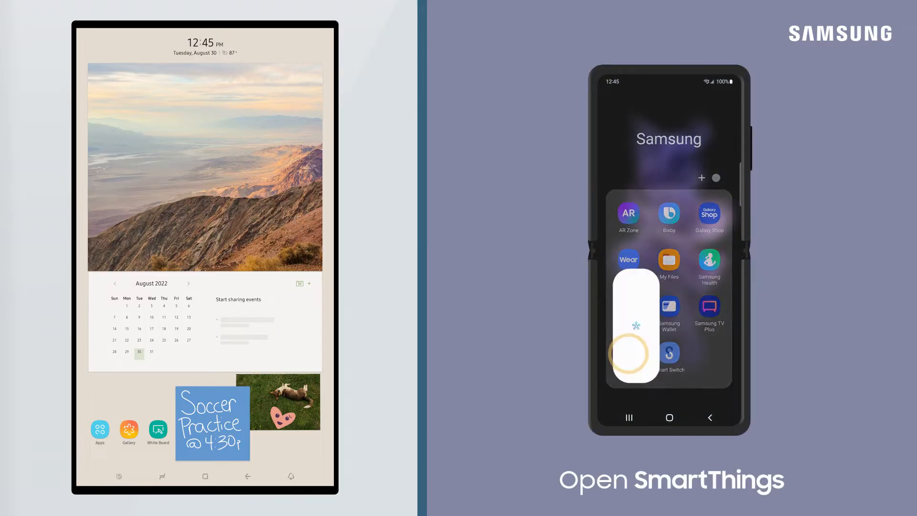
{"action": "left_click", "coordinate": [635, 354]}
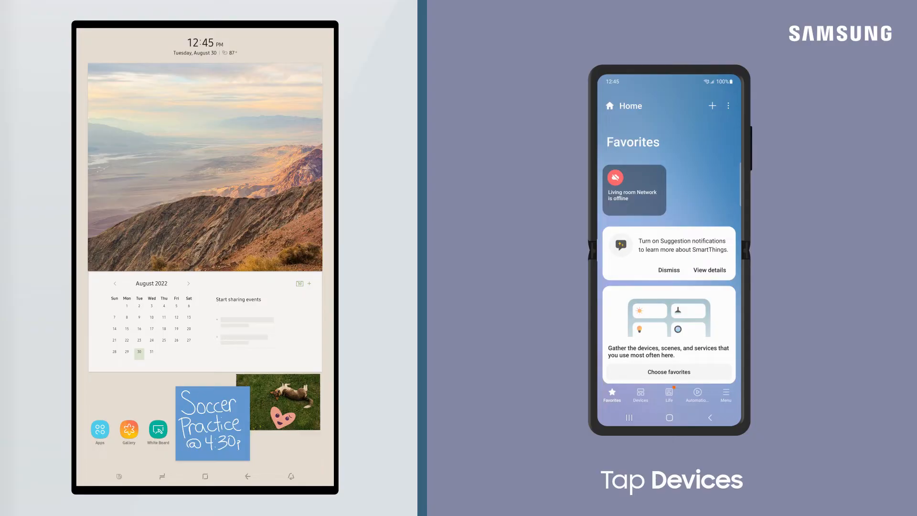
{"action": "left_click", "coordinate": [640, 395]}
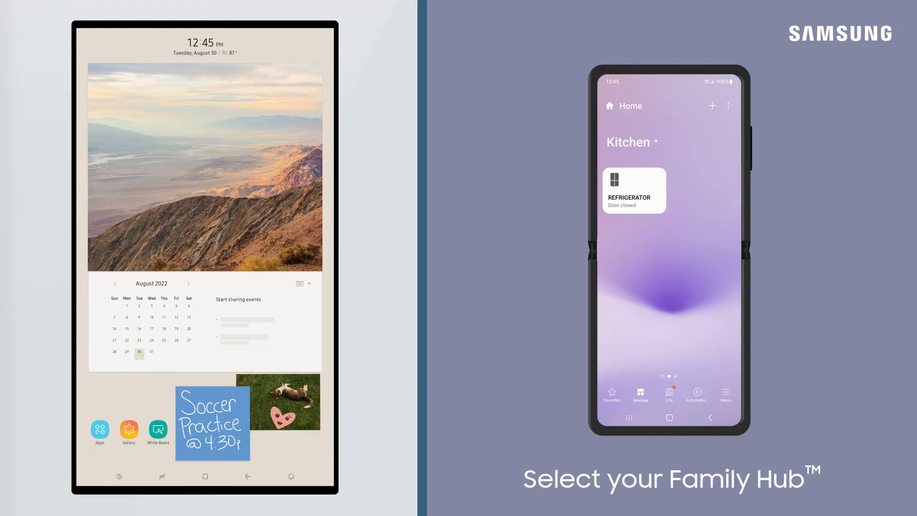
- From the Refrigerator page, select five pictures and upload them to Family Hub
{"action": "left_click", "coordinate": [634, 190]}
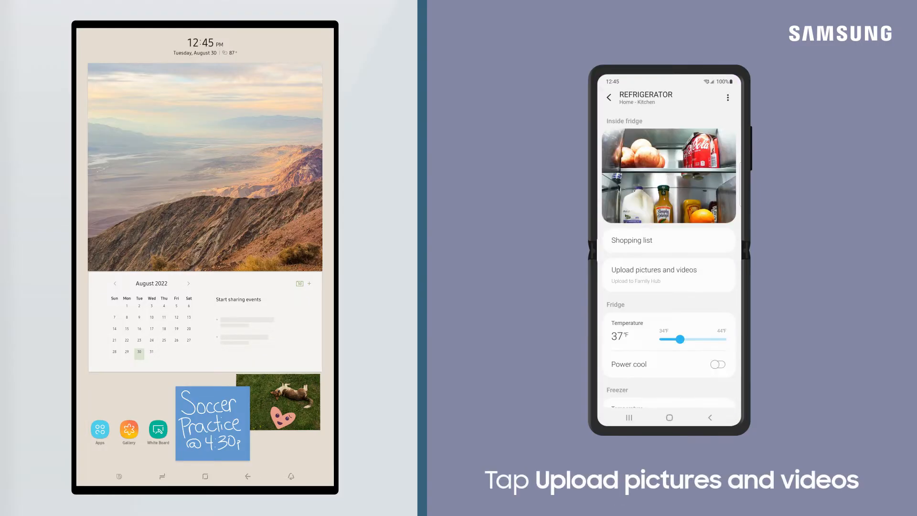
{"action": "left_click", "coordinate": [669, 274]}
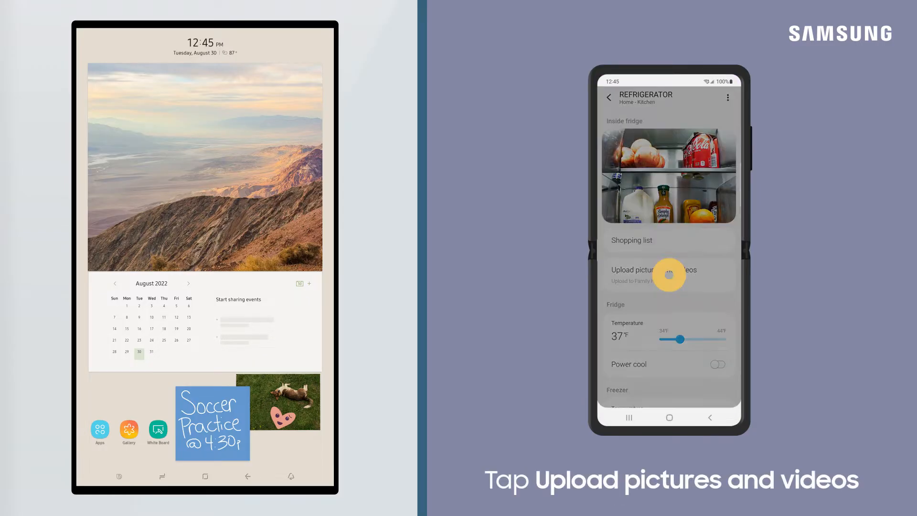
{"action": "left_click", "coordinate": [668, 274]}
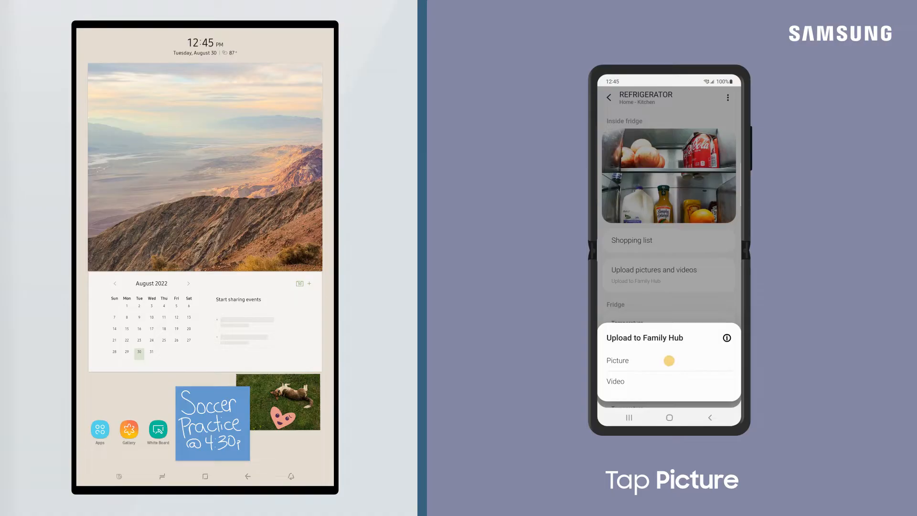
{"action": "left_click", "coordinate": [617, 360]}
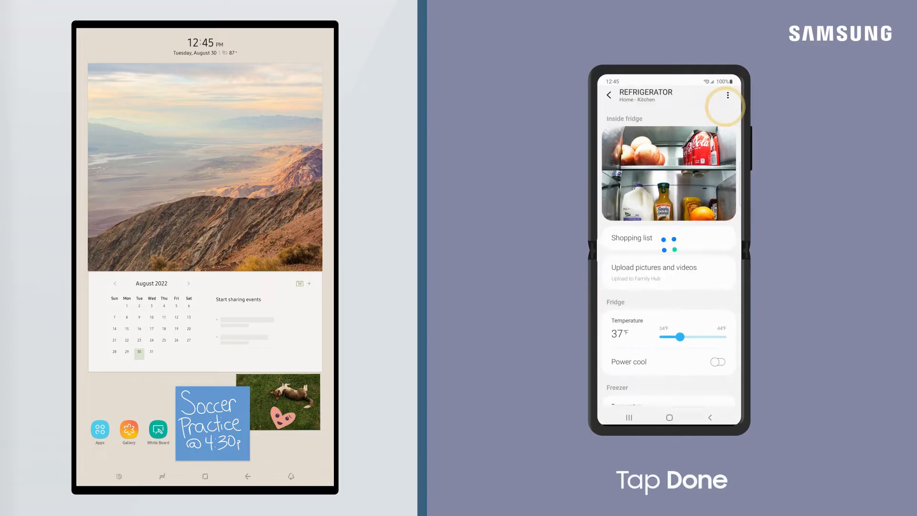
{"action": "left_click", "coordinate": [654, 271]}
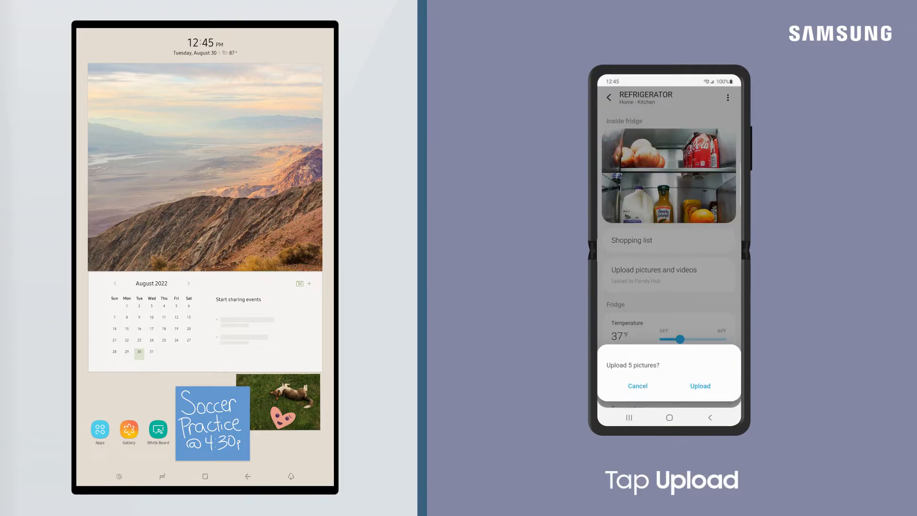
{"action": "left_click", "coordinate": [699, 385]}
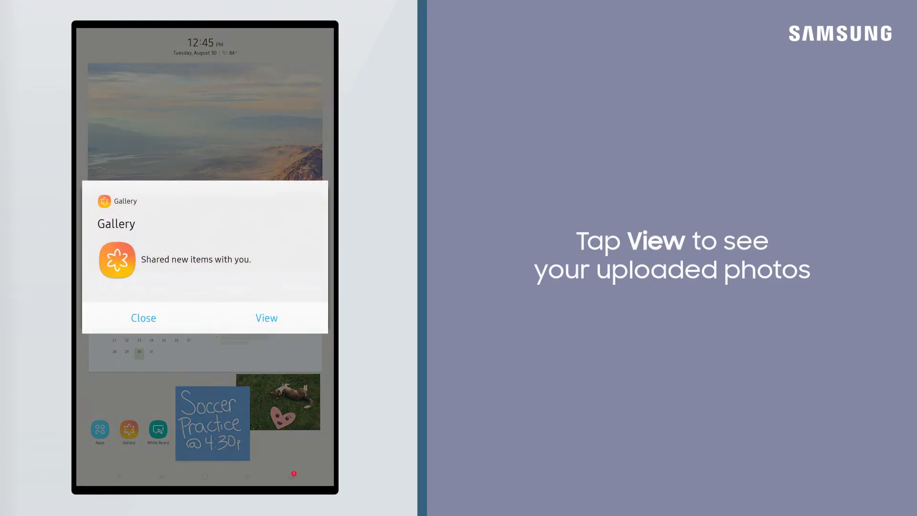
- View the newly shared Gallery photos, then go to Settings > Display > Wallpaper
{"action": "left_click", "coordinate": [266, 317]}
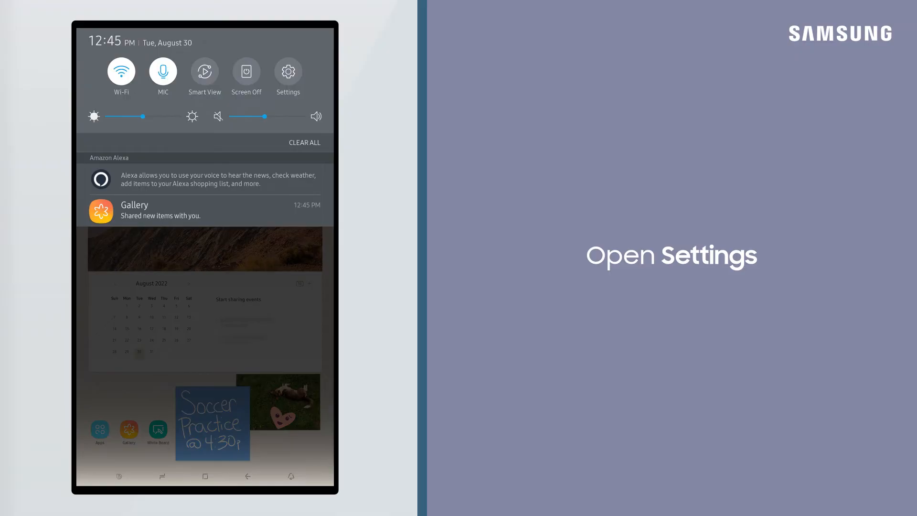
{"action": "left_click", "coordinate": [287, 72]}
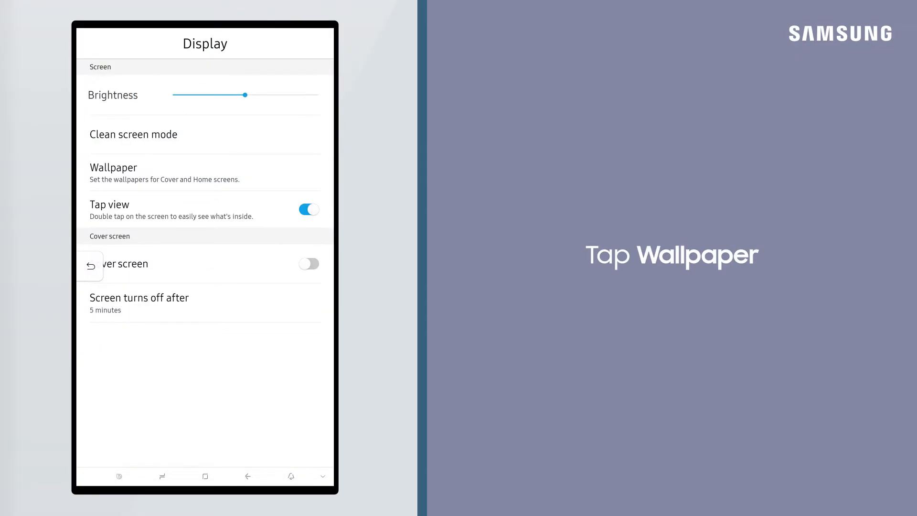
{"action": "left_click", "coordinate": [164, 172]}
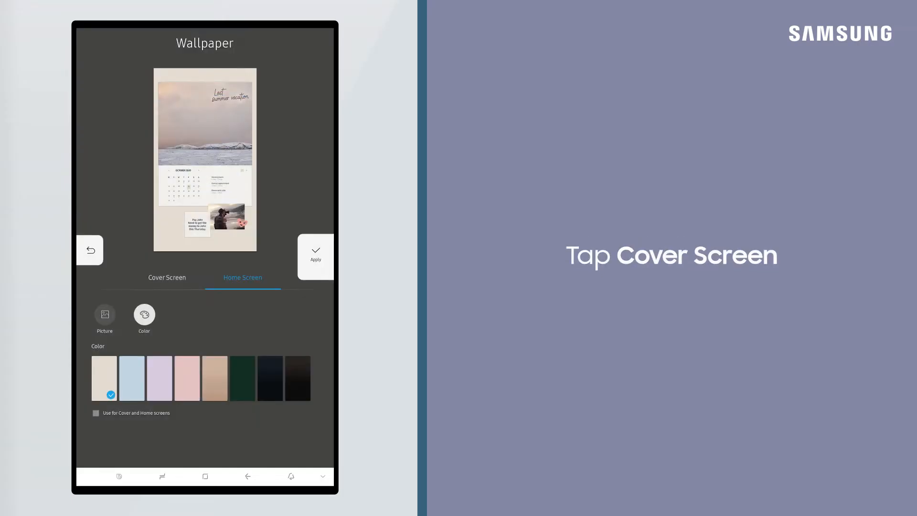
- Apply the five-photo album as a cover screen slideshow with a light blue background
{"action": "left_click", "coordinate": [167, 277]}
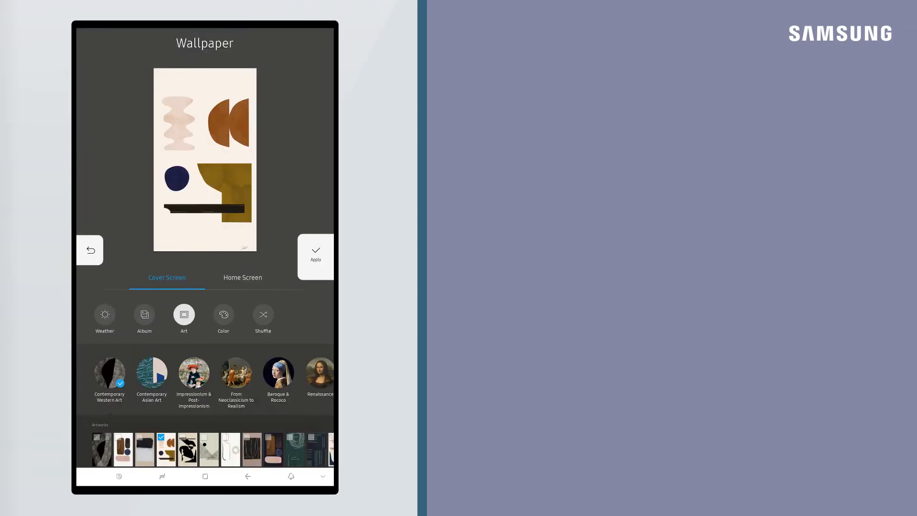
{"action": "left_click", "coordinate": [144, 314]}
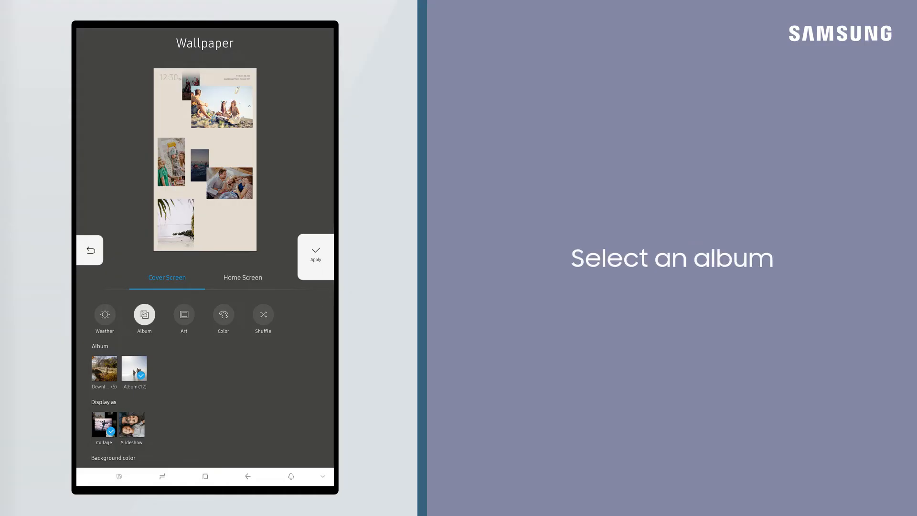
{"action": "left_click", "coordinate": [104, 370]}
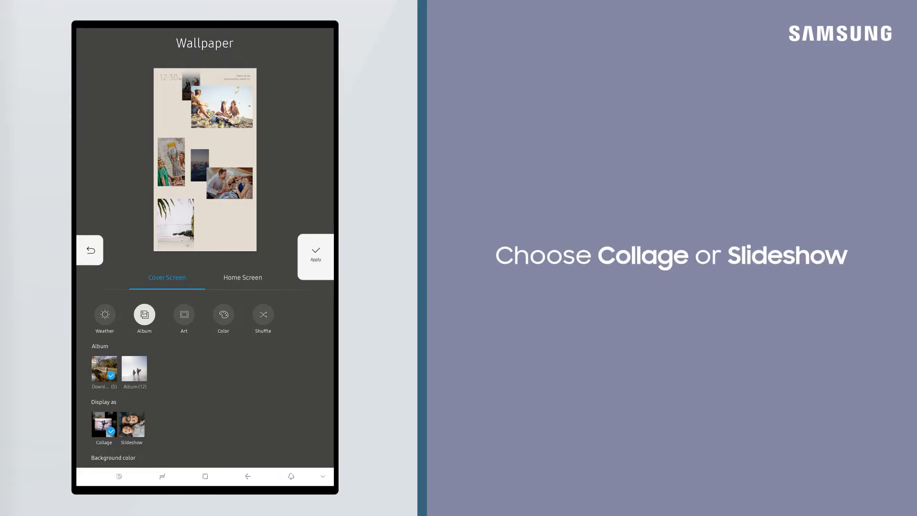
{"action": "left_click", "coordinate": [131, 423]}
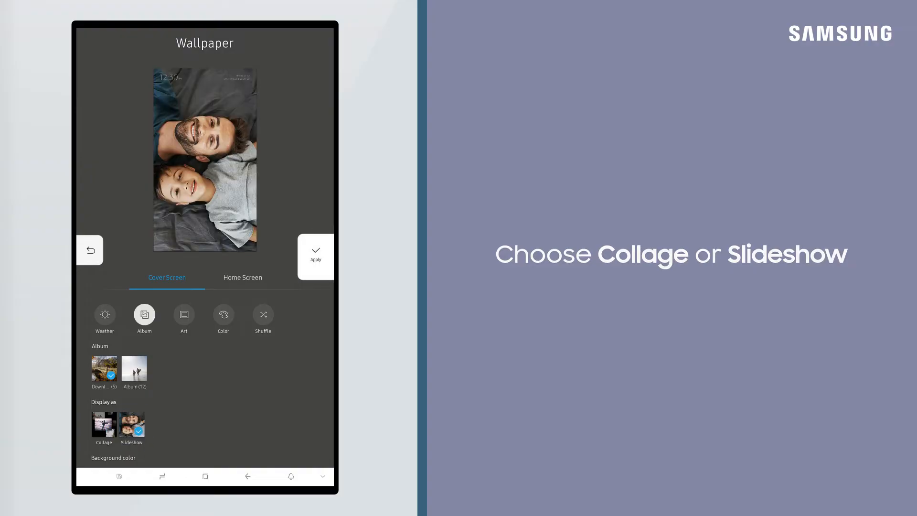
{"action": "scroll", "scroll_direction": "down", "scroll_amount": 3}
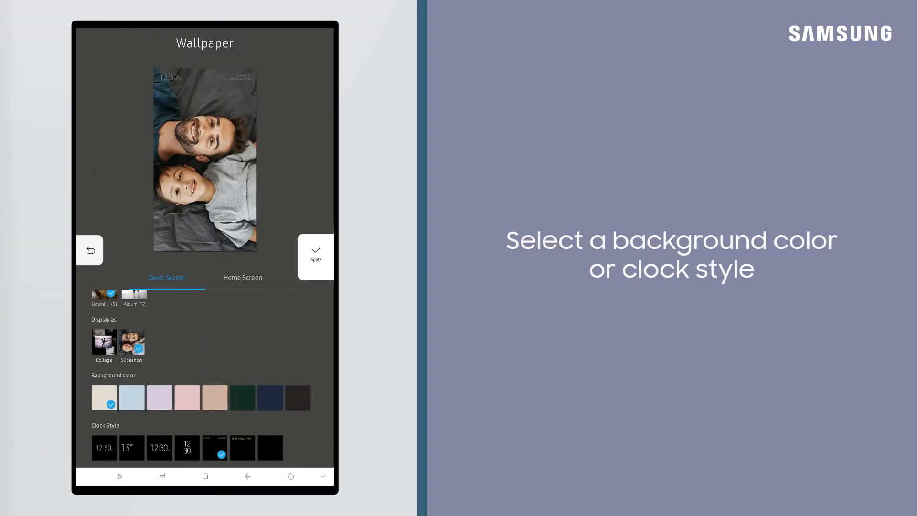
{"action": "left_click", "coordinate": [132, 396]}
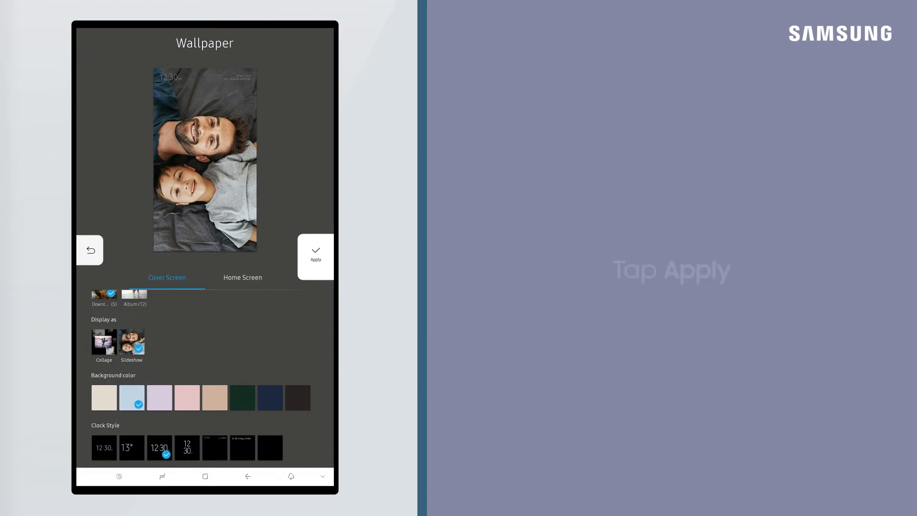
{"action": "left_click", "coordinate": [315, 256]}
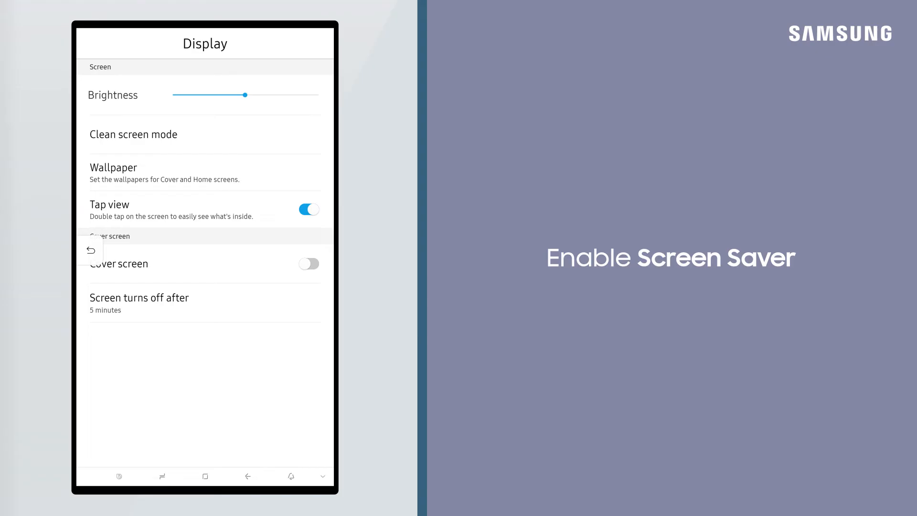
- Enable the cover screen with a 1-minute start delay and 10-minute duration
{"action": "left_click", "coordinate": [309, 263]}
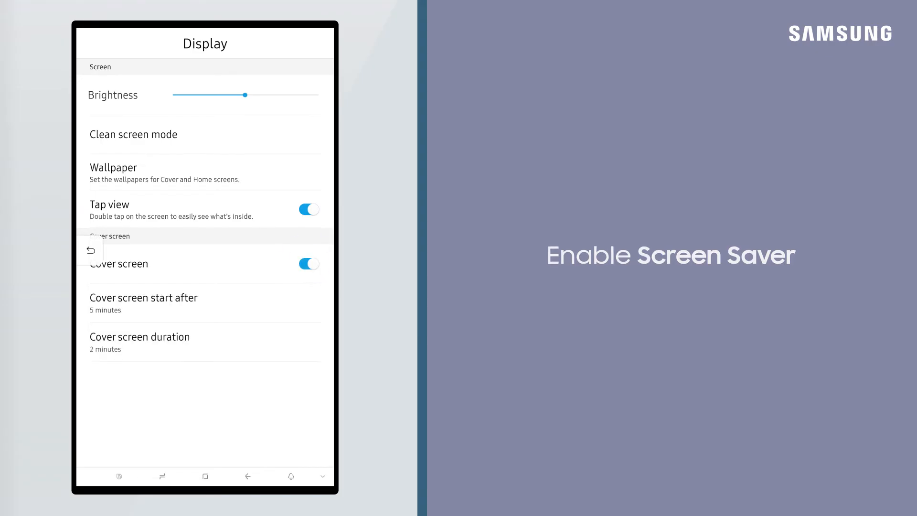
{"action": "left_click", "coordinate": [143, 297]}
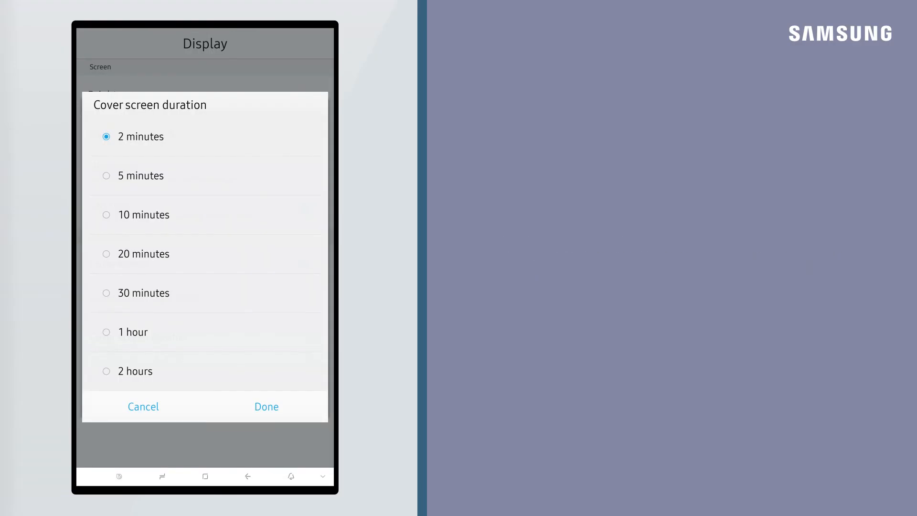
{"action": "left_click", "coordinate": [266, 406]}
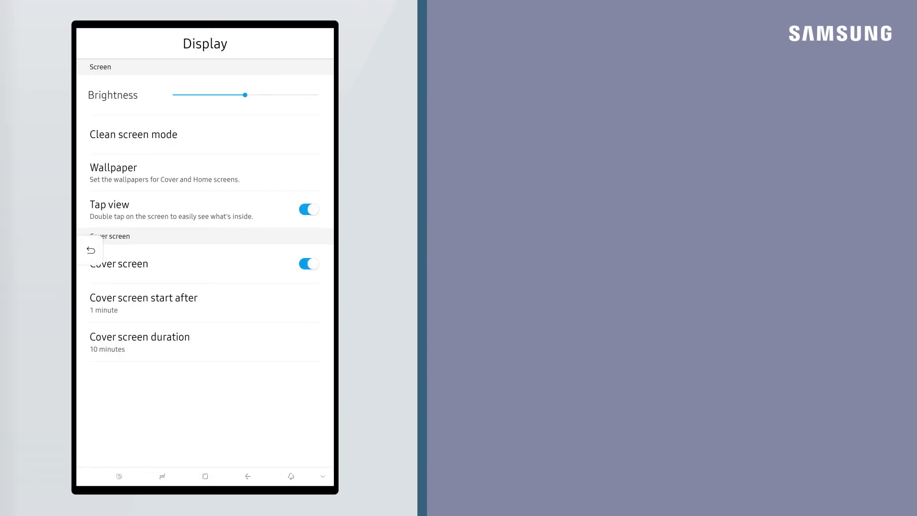